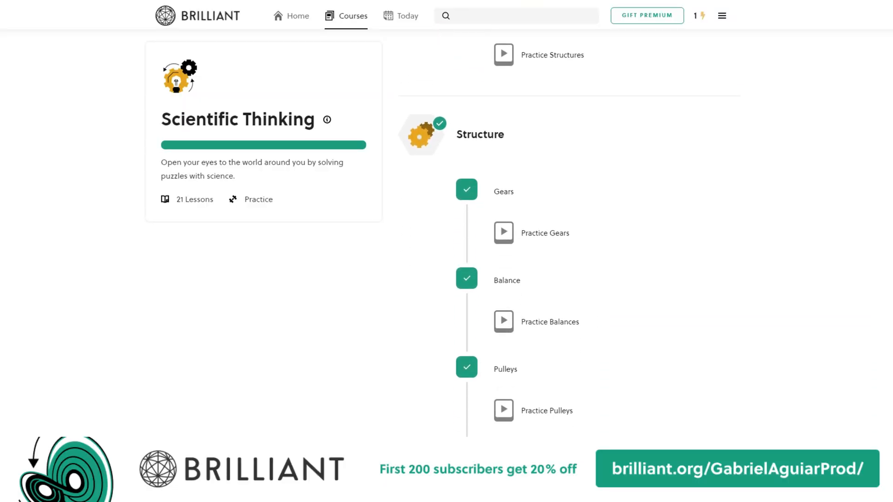
pyautogui.scroll(-3)
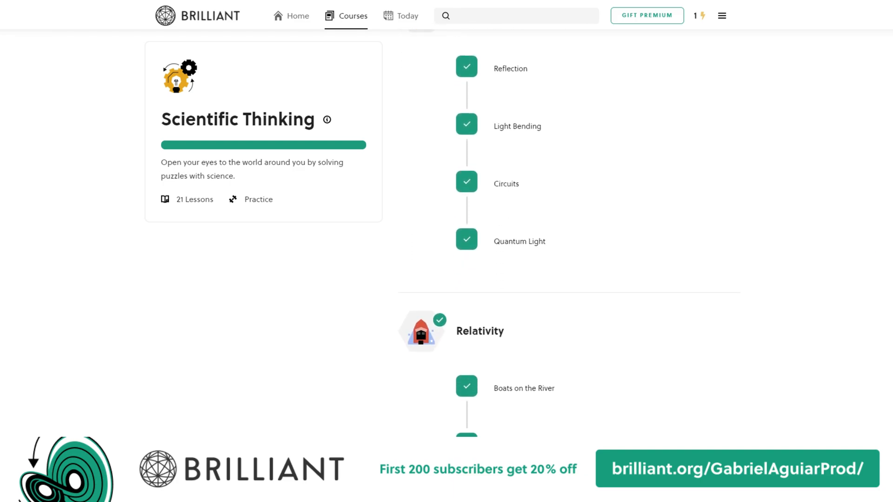